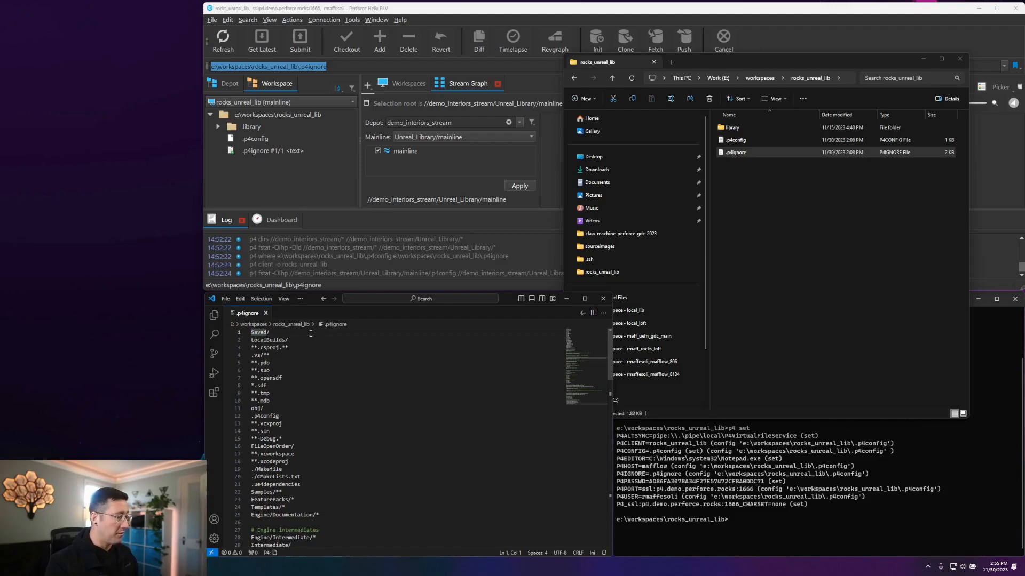
Locate the .p4config entry in .p4ignore under the 'Ignore personal workspace vars' comment
{"action": "double_click", "coordinate": [259, 332]}
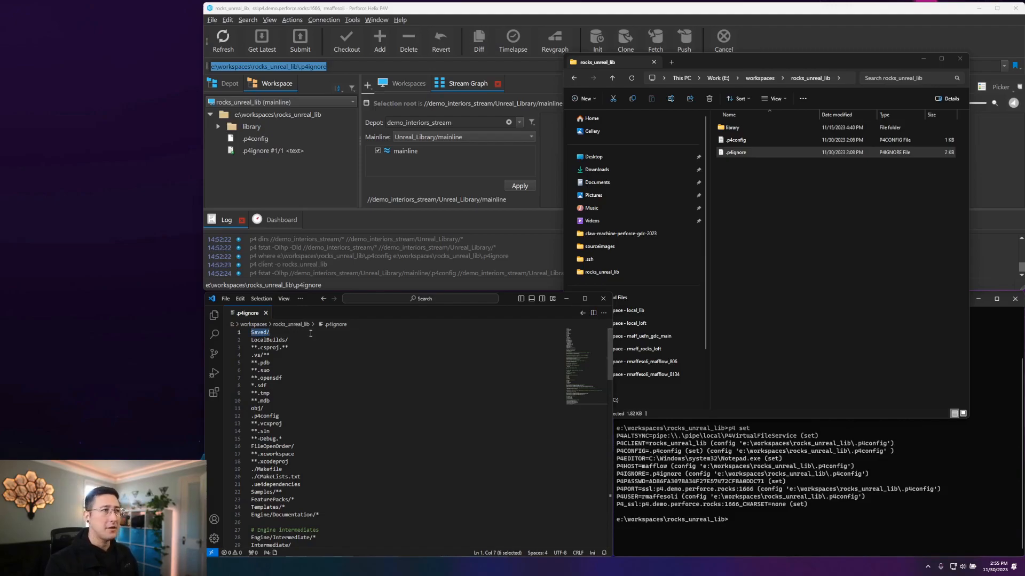
{"action": "left_click", "coordinate": [259, 363]}
{"action": "type", "text": ".p4co"}
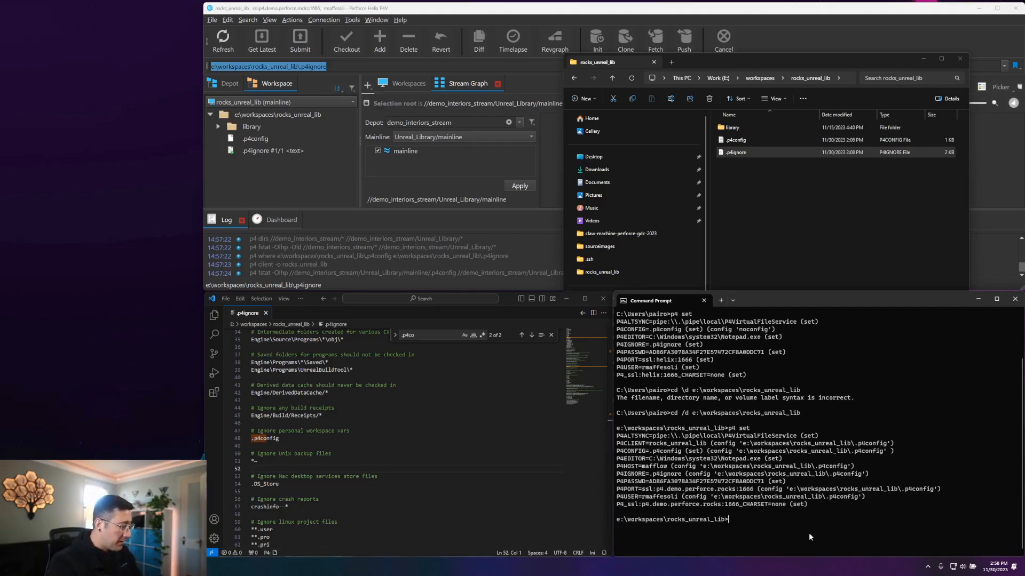
Run 'p4 set' in the workspace to list P4CONFIG and P4IGNORE settings
{"action": "type", "text": "p4 set"}
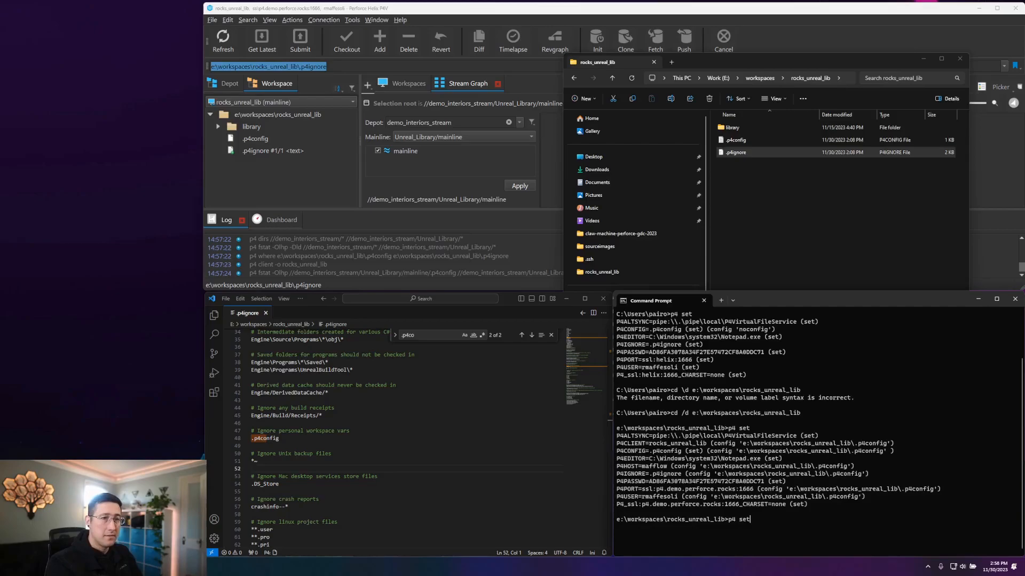
{"action": "key", "text": "Return"}
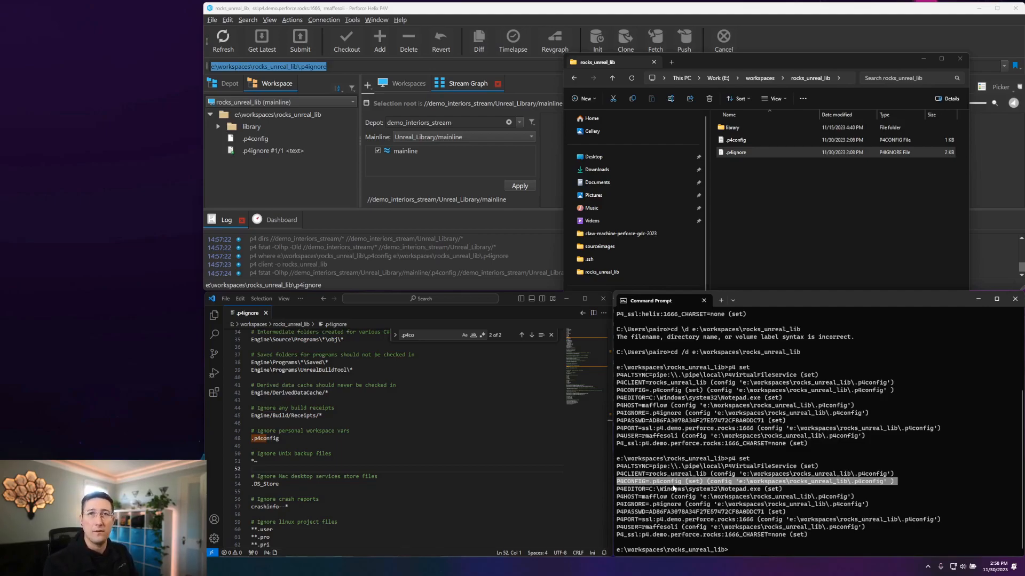
{"action": "mouse_move", "coordinate": [718, 231]}
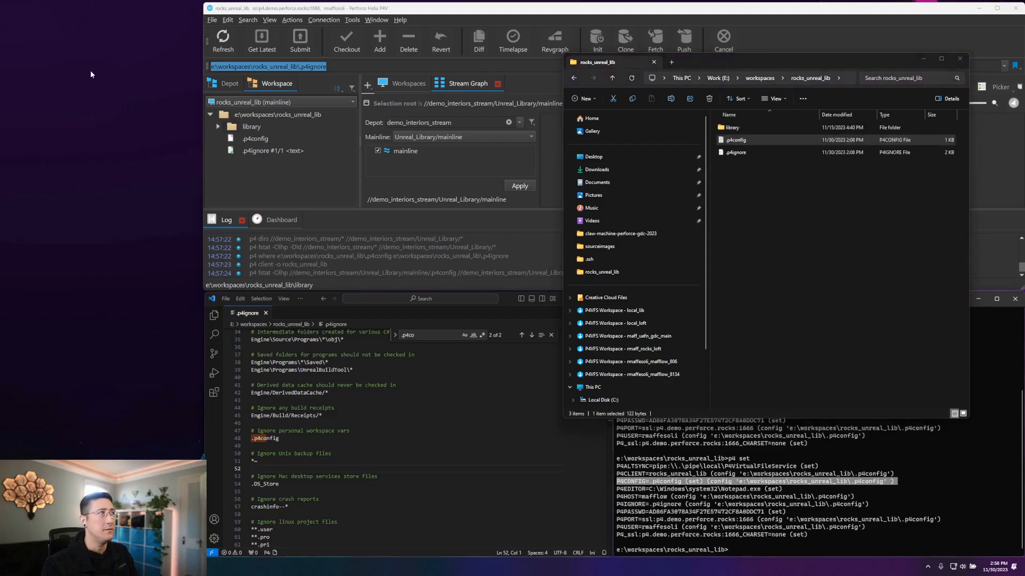
{"action": "double_click", "coordinate": [735, 140]}
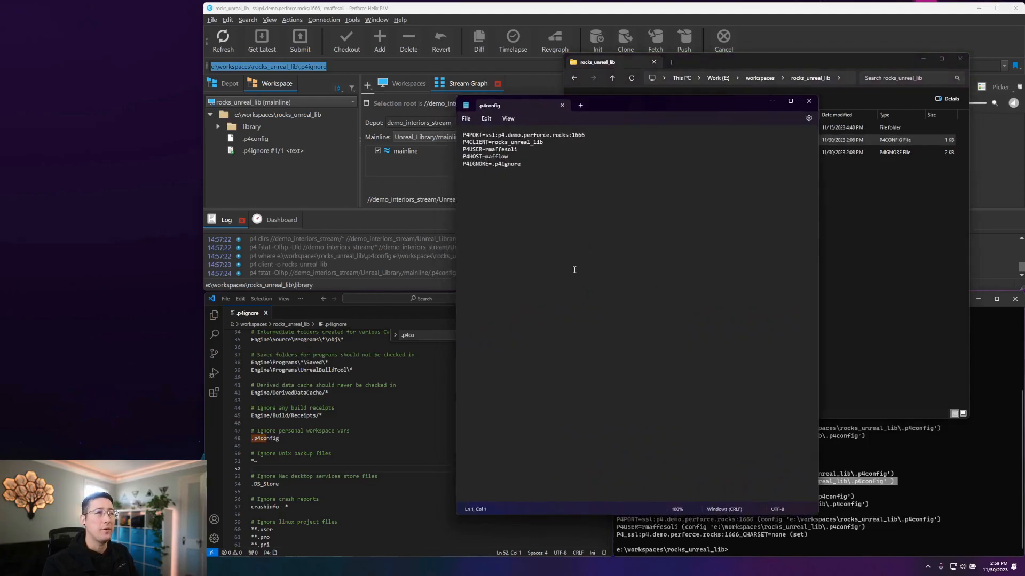
{"action": "key", "text": "ctrl+a"}
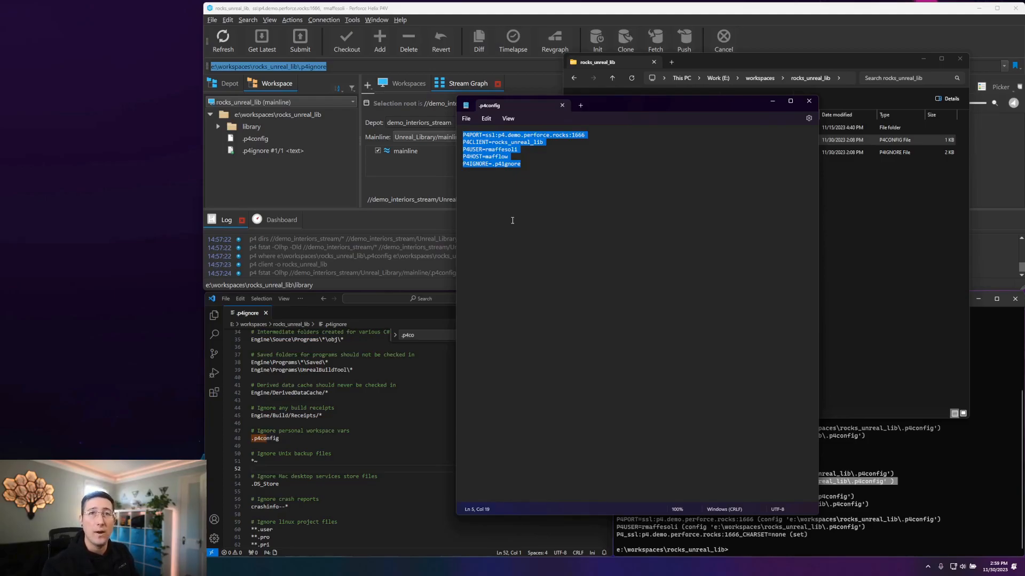
{"action": "left_click", "coordinate": [530, 162]}
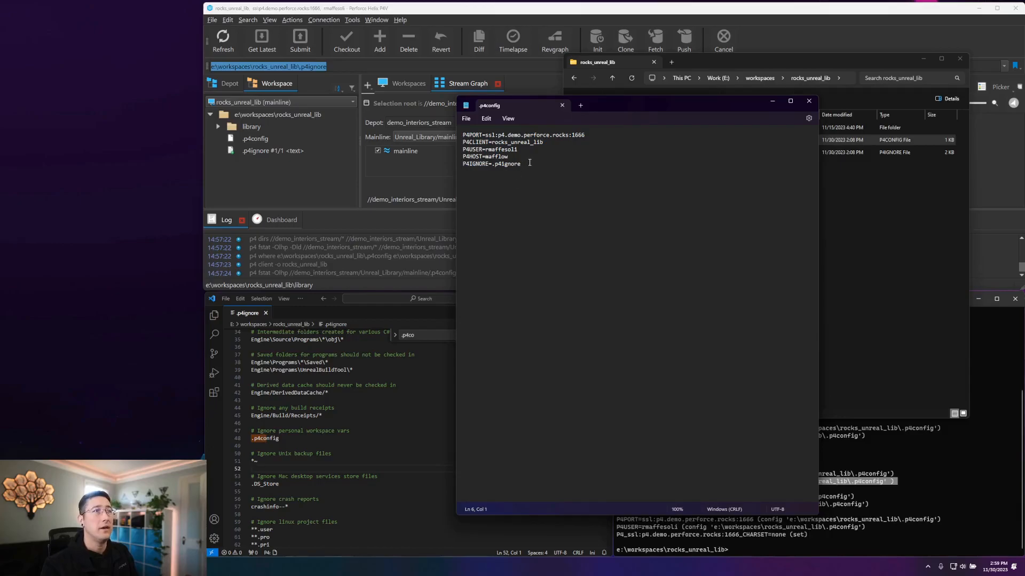
{"action": "triple_click", "coordinate": [490, 164]}
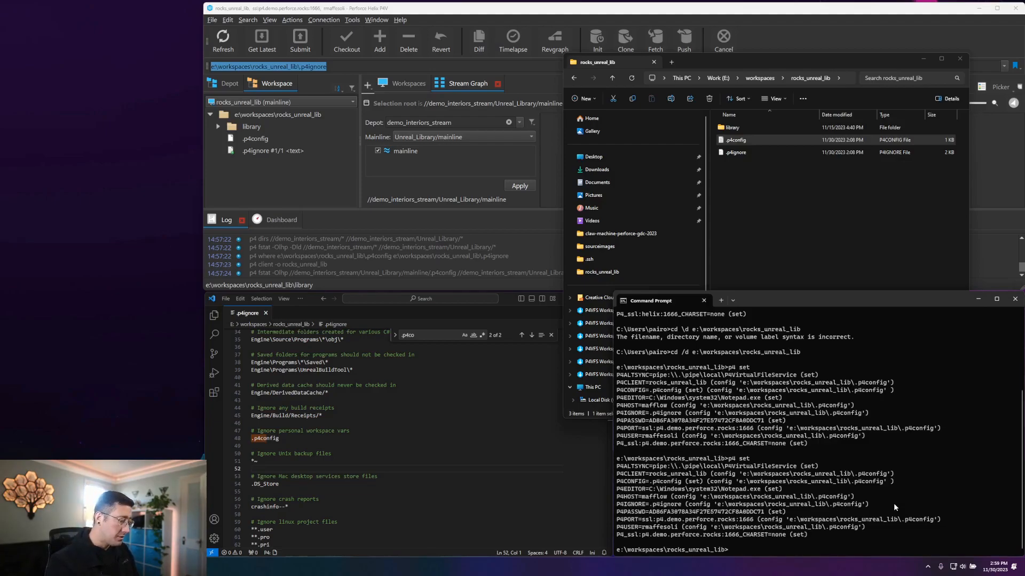
Run 'p4 set P4IGNORE=.p4ignore' to point Perforce at the ignore file
{"action": "type", "text": "p4"}
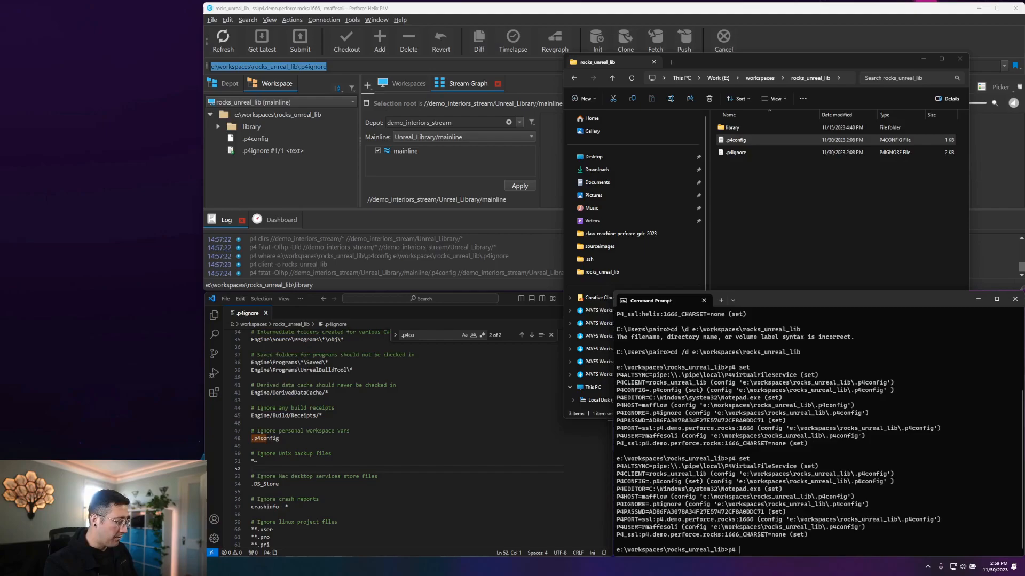
{"action": "type", "text": "set P$"}
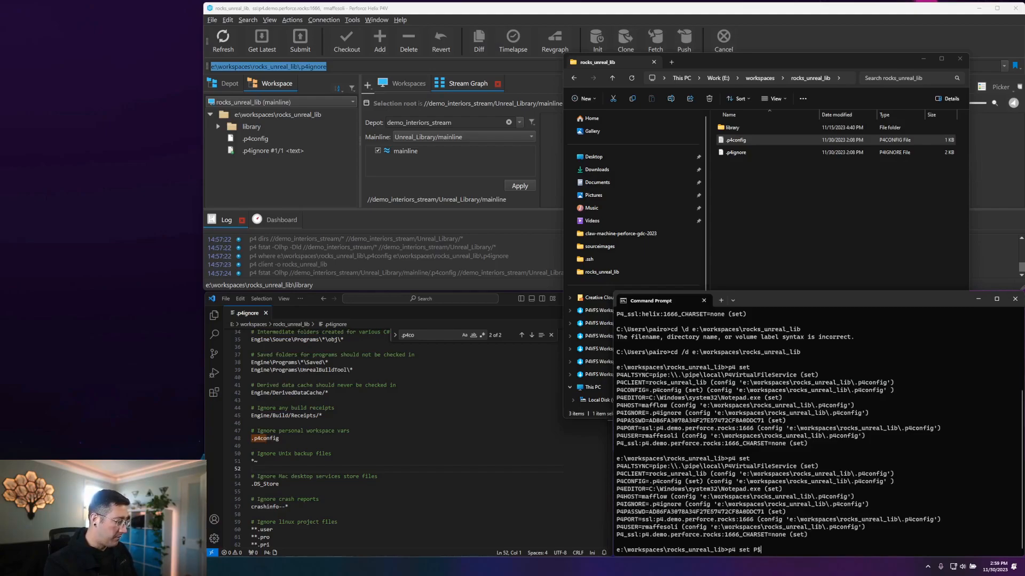
{"action": "type", "text": "4IGNORE"}
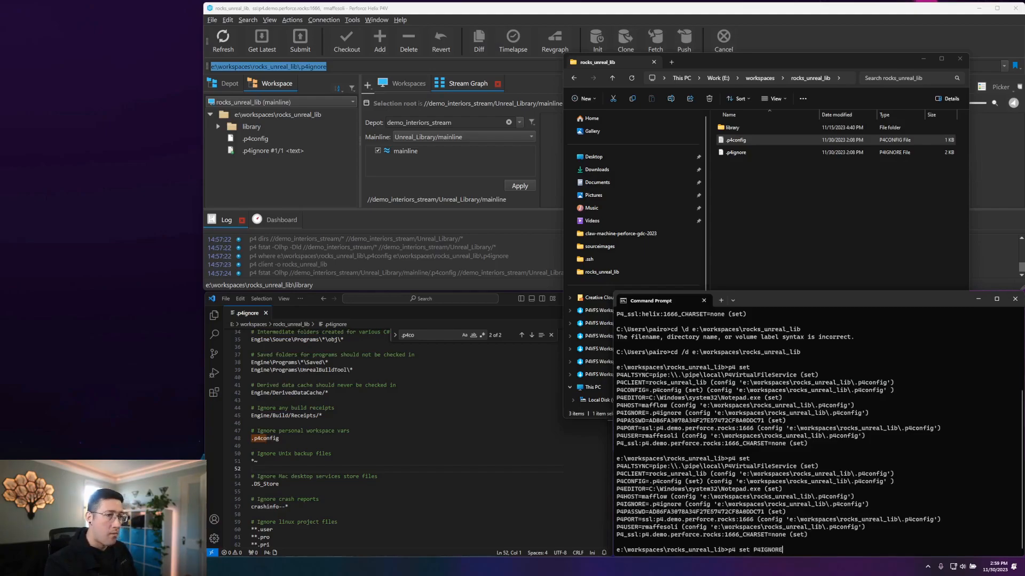
{"action": "type", "text": "=."}
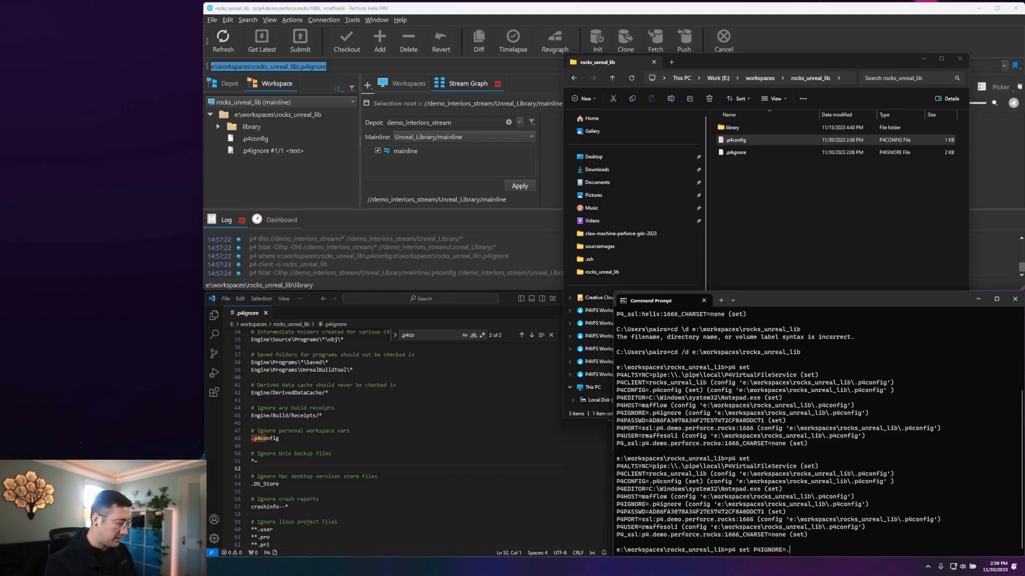
{"action": "type", "text": "p4ignore"}
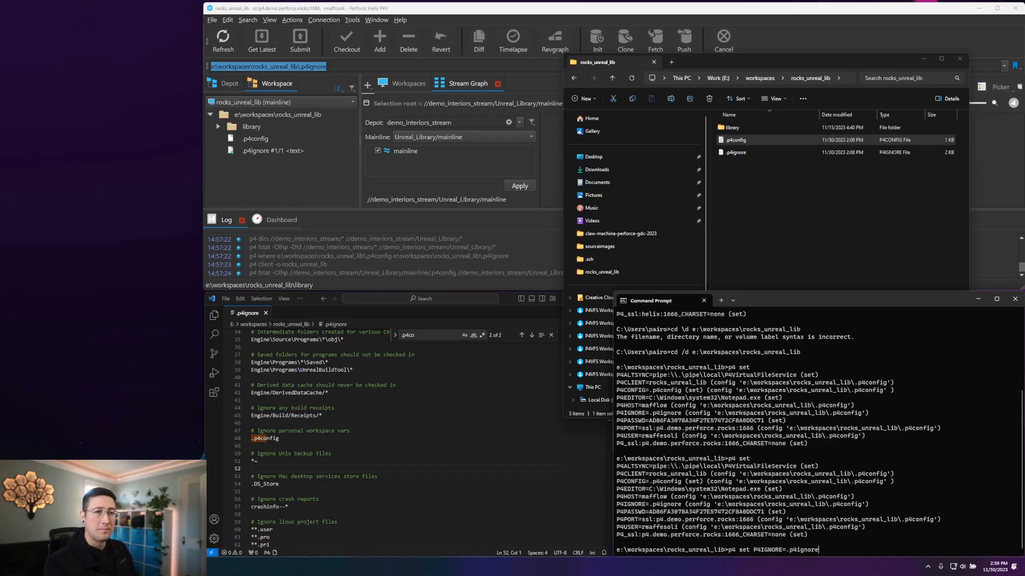
{"action": "key", "text": "Return"}
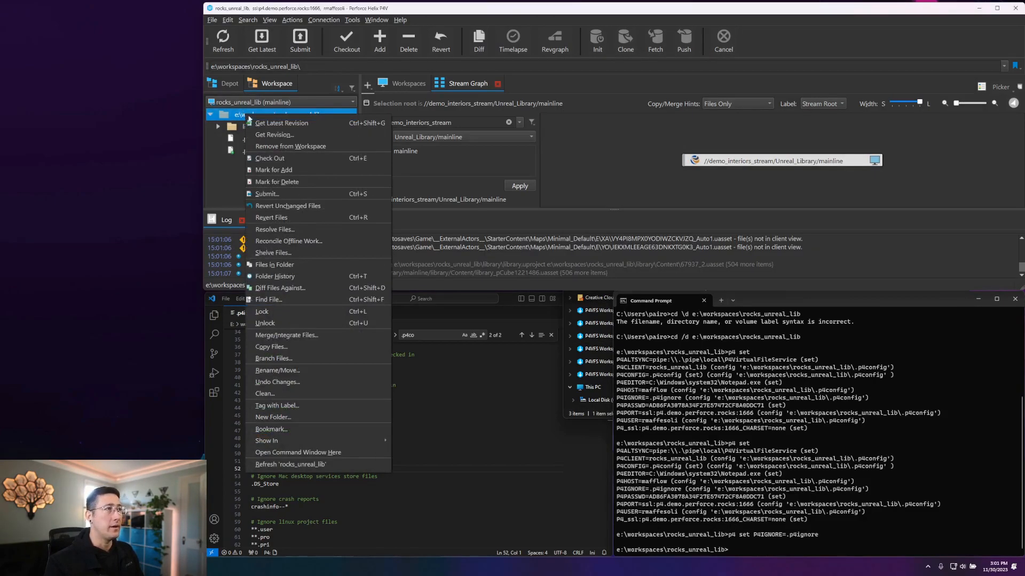
{"action": "mouse_move", "coordinate": [273, 170]}
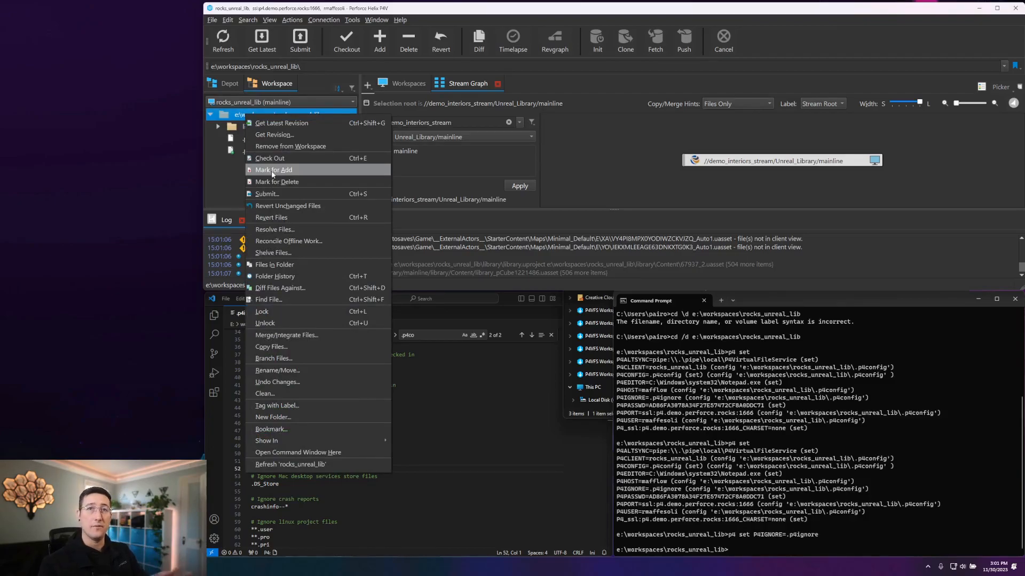
Mark the rocks_unreal_lib workspace folder for add and select the .p4ignore file
{"action": "left_click", "coordinate": [275, 170]}
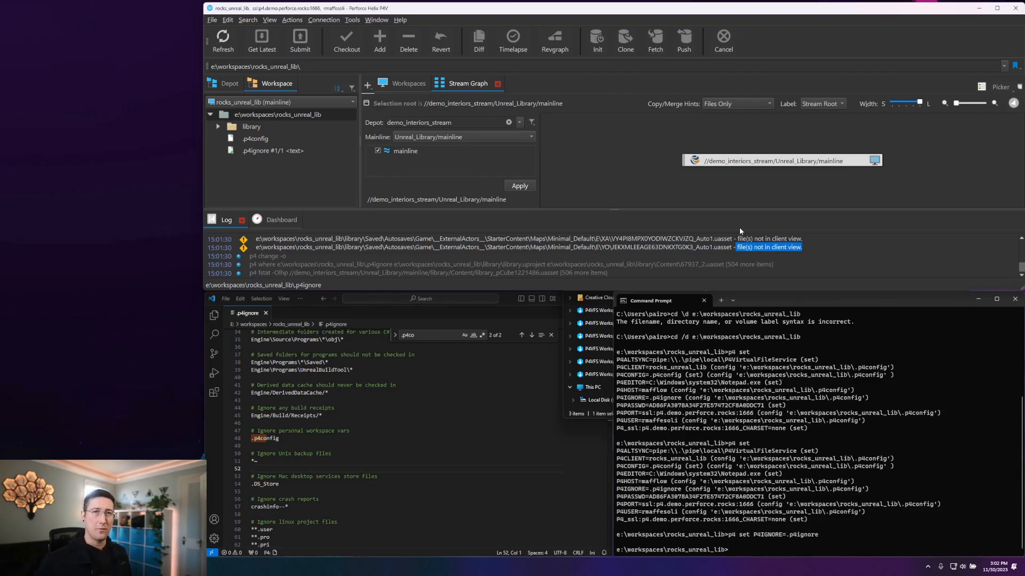
{"action": "mouse_move", "coordinate": [701, 202]}
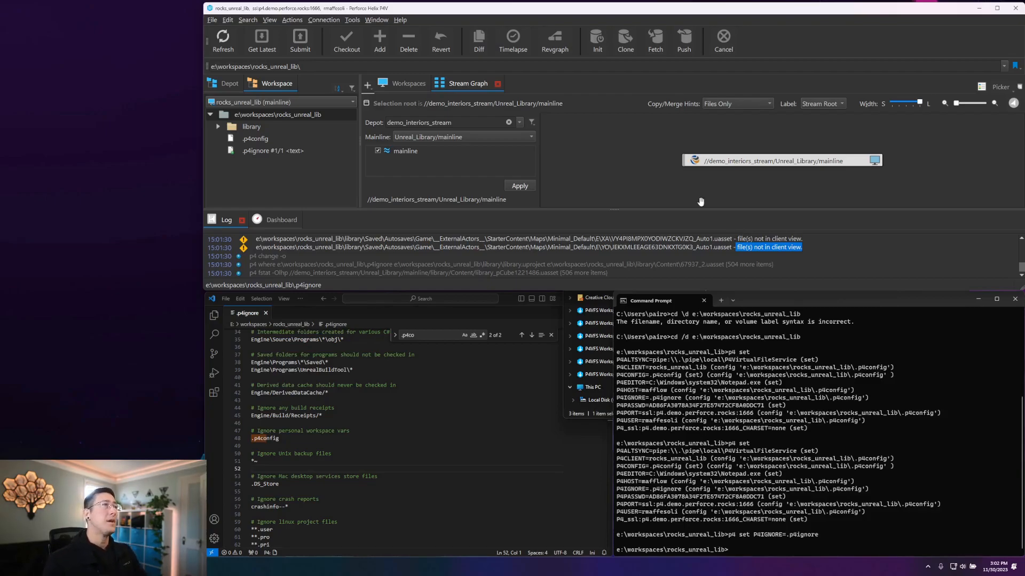
{"action": "left_click", "coordinate": [273, 151]}
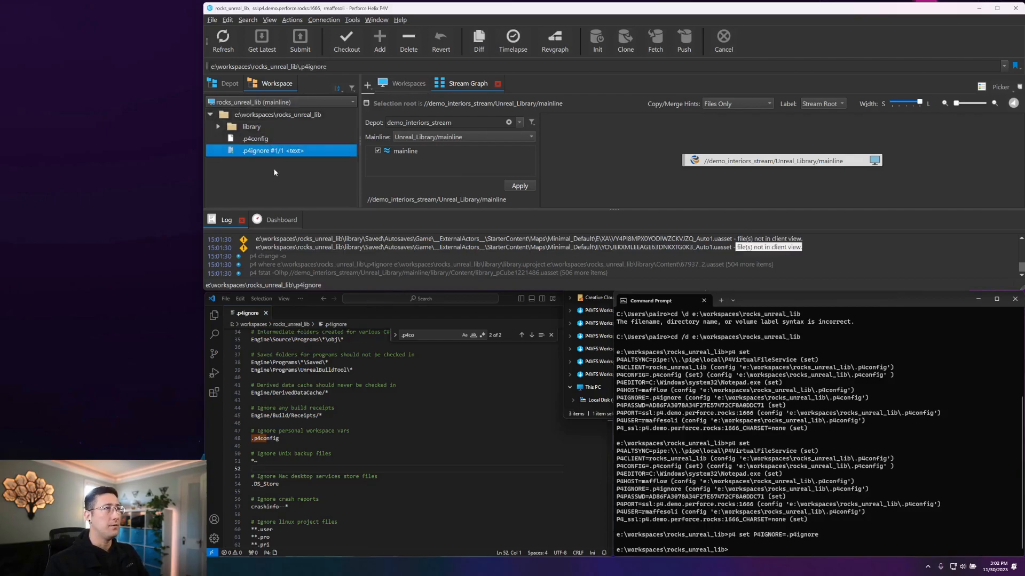
{"action": "left_click", "coordinate": [277, 114]}
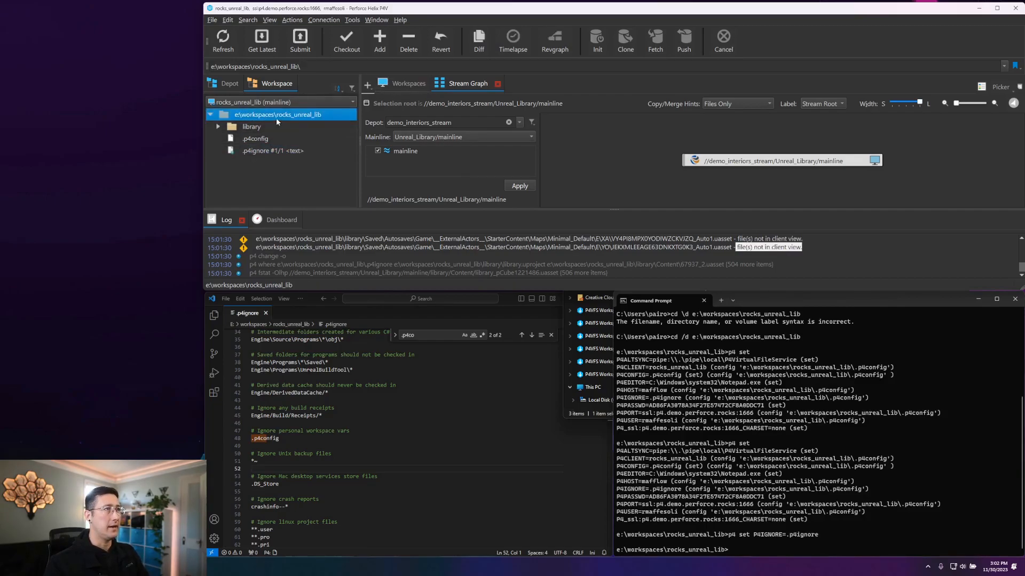
{"action": "left_click", "coordinate": [366, 83]}
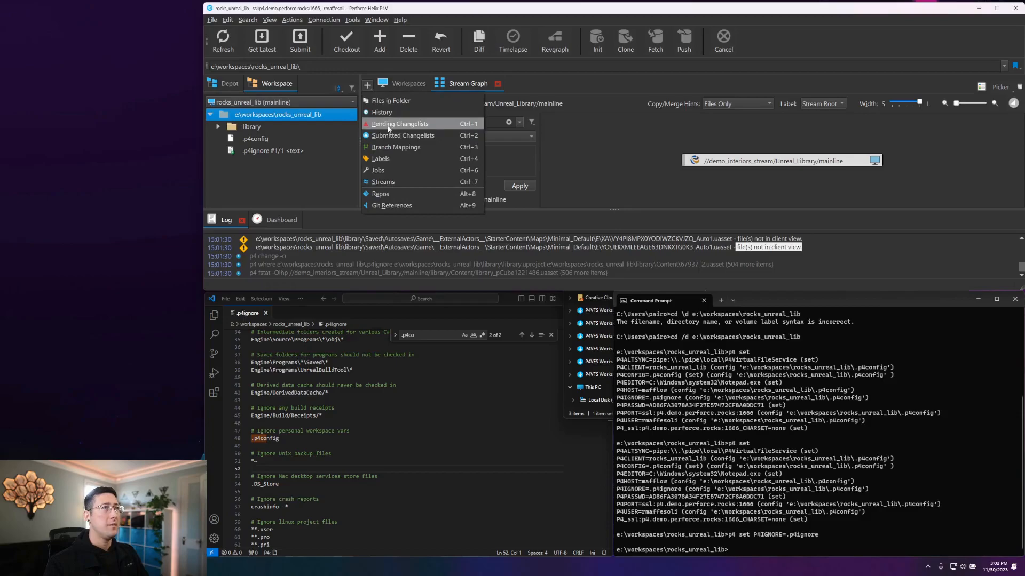
{"action": "left_click", "coordinate": [399, 124]}
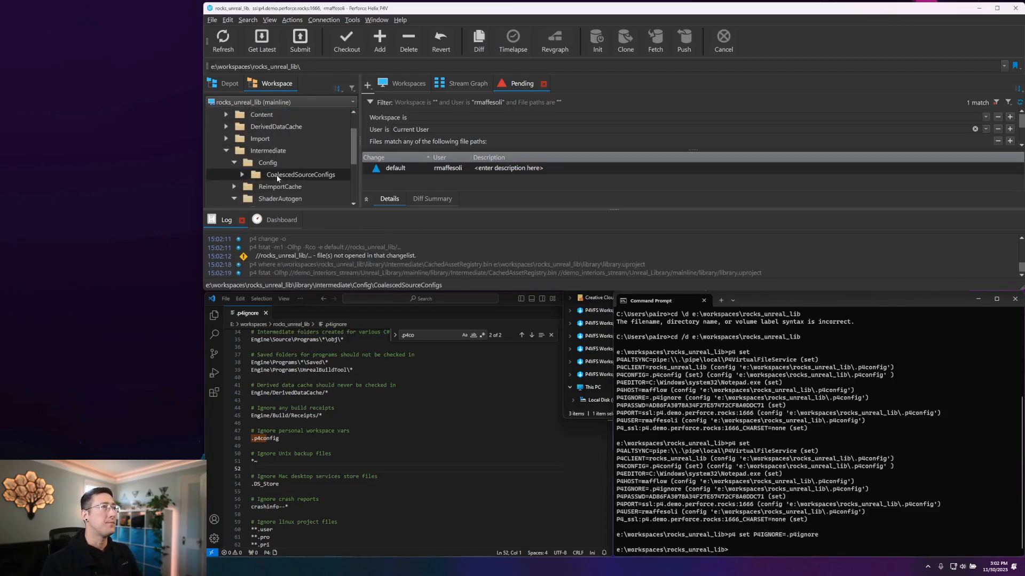
{"action": "left_click", "coordinate": [242, 174]}
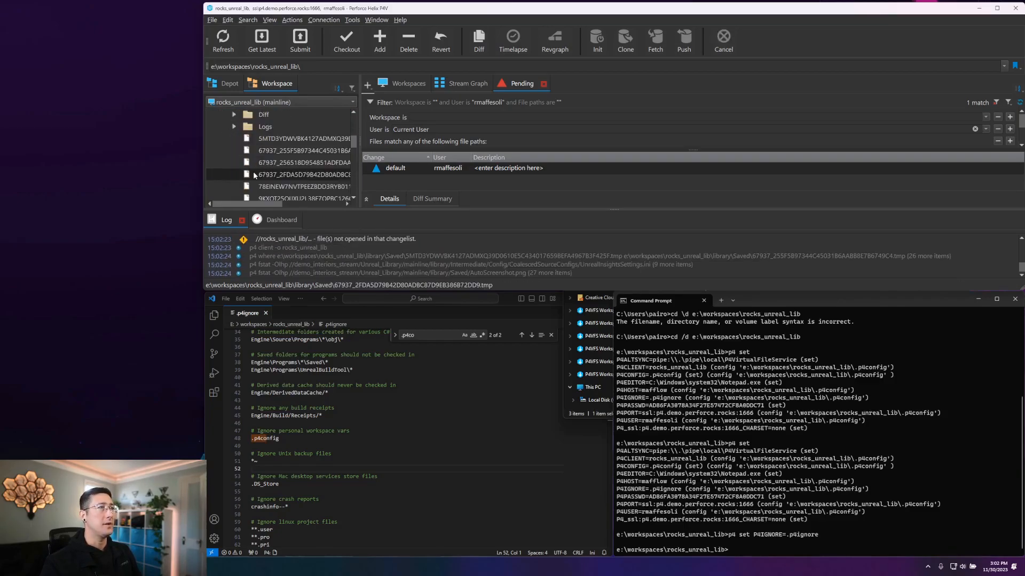
{"action": "left_click", "coordinate": [234, 126]}
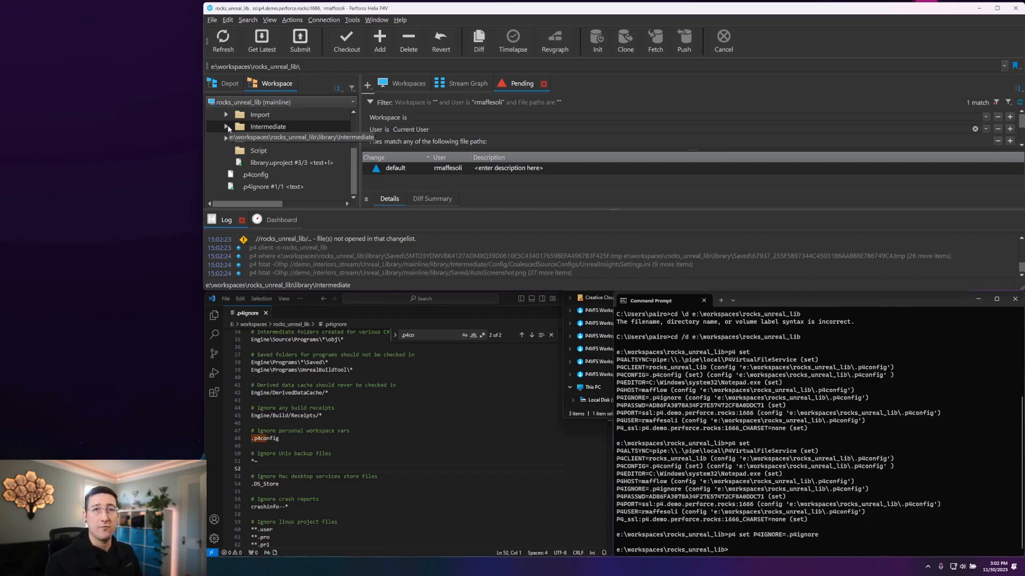
{"action": "left_click", "coordinate": [225, 126]}
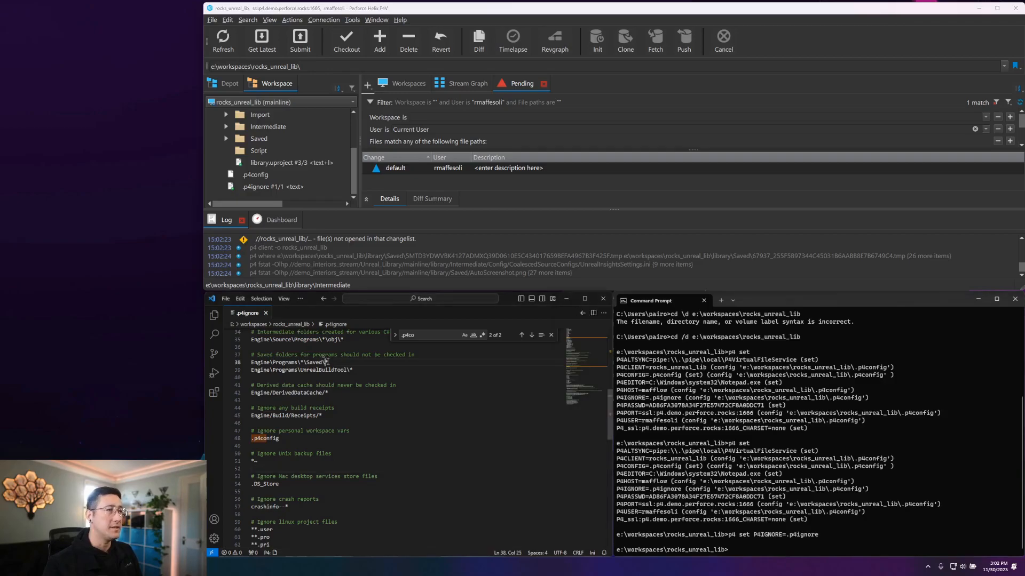
{"action": "triple_click", "coordinate": [289, 361]}
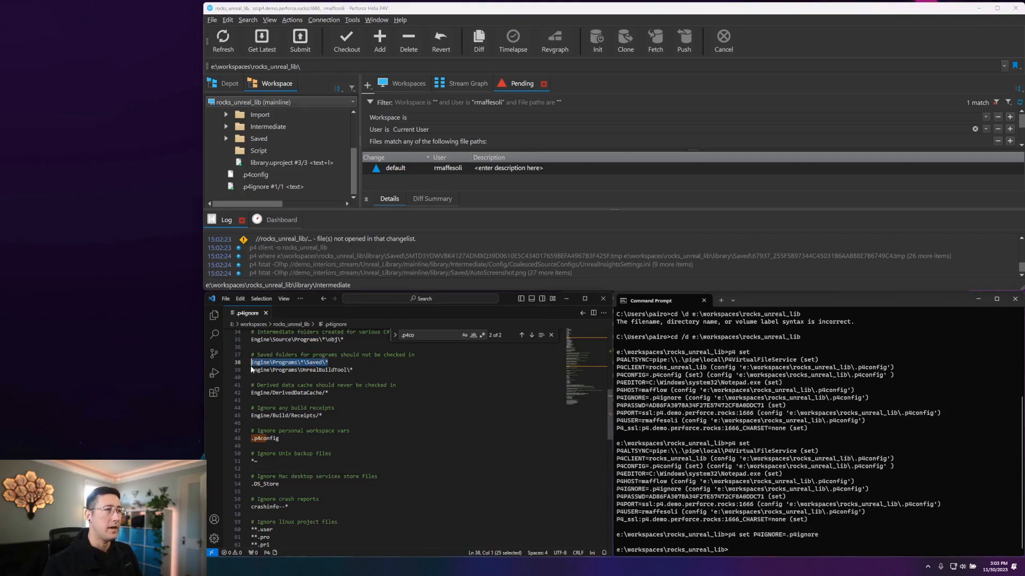
{"action": "left_click", "coordinate": [301, 363]}
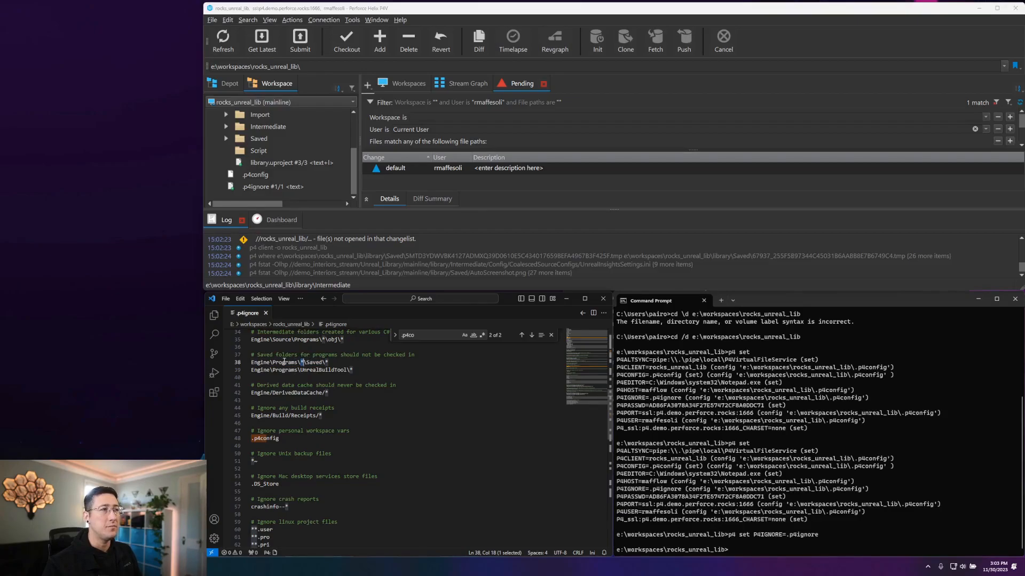
{"action": "double_click", "coordinate": [314, 361]}
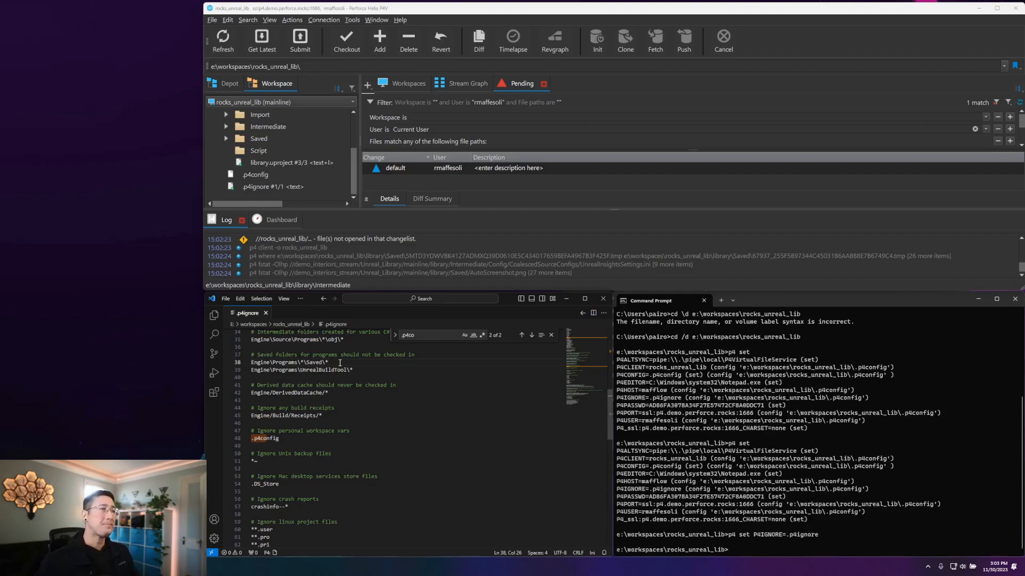
{"action": "scroll", "scroll_direction": "up", "scroll_amount": 3}
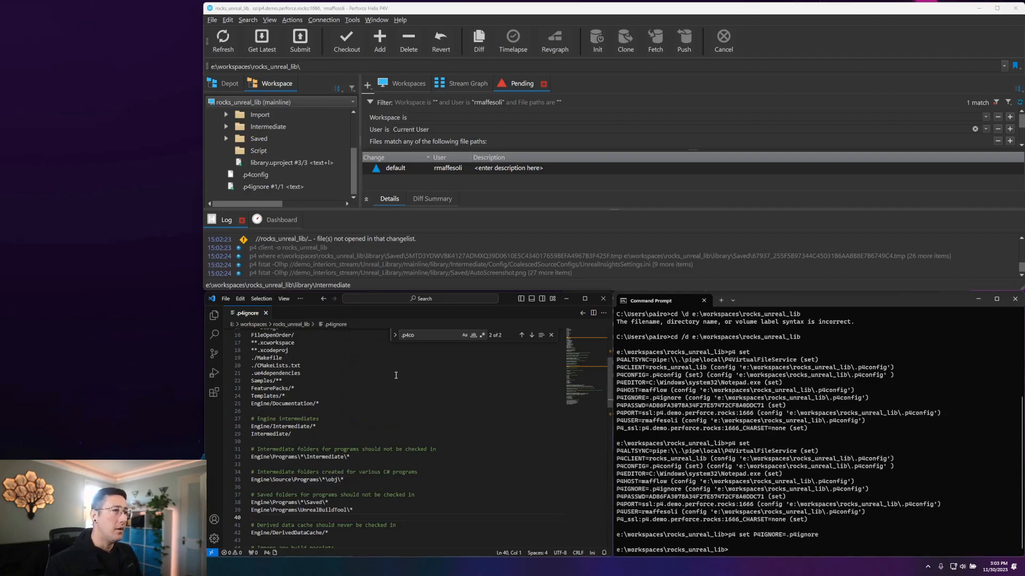
{"action": "scroll", "scroll_direction": "up", "scroll_amount": 3}
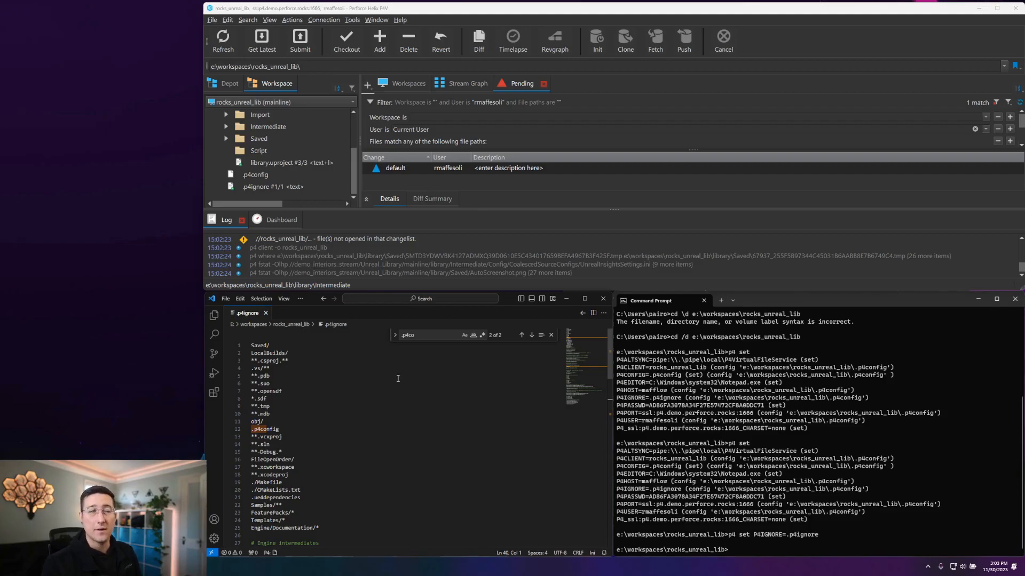
{"action": "left_click", "coordinate": [274, 186]}
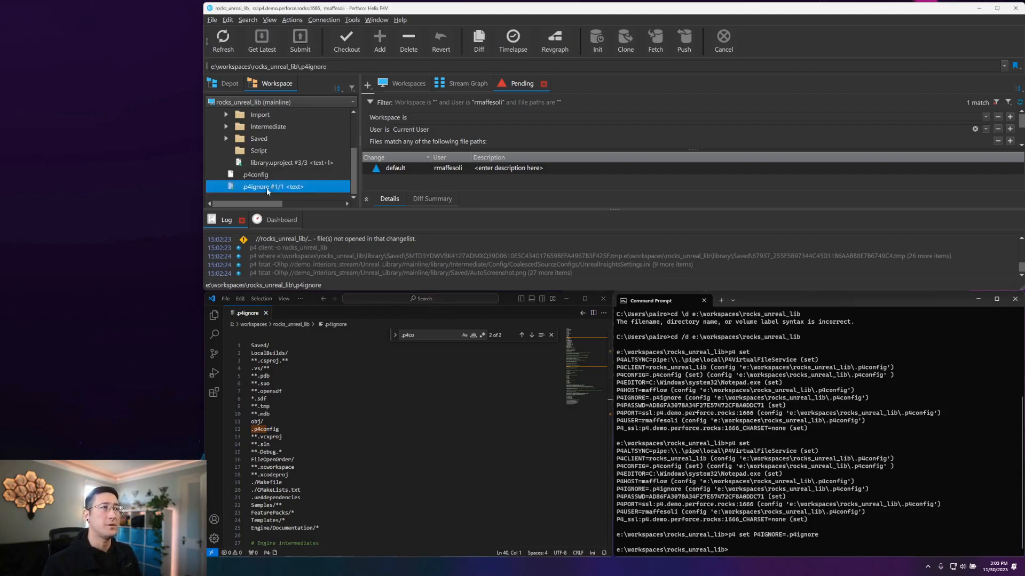
{"action": "mouse_move", "coordinate": [268, 187]}
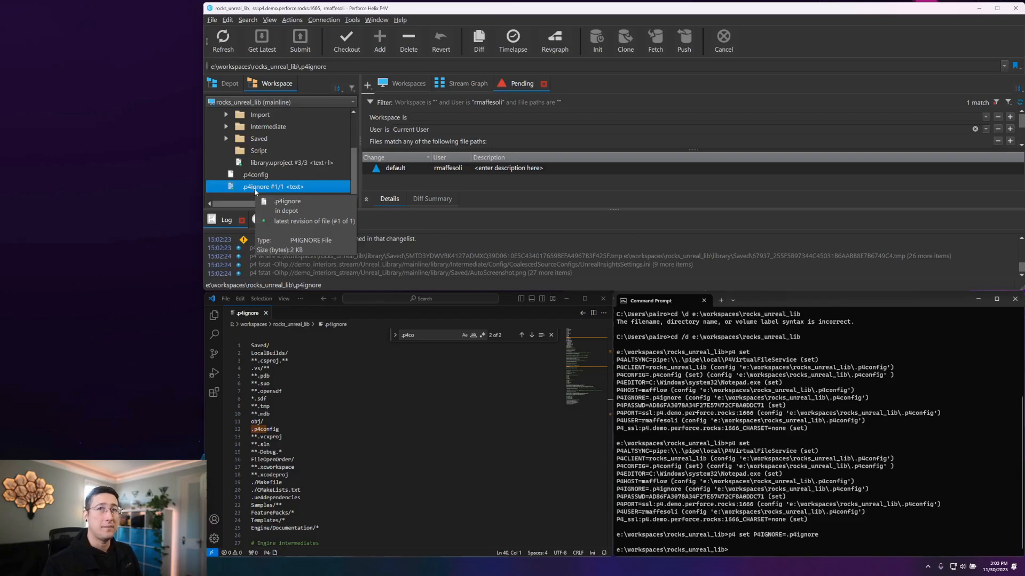
{"action": "mouse_move", "coordinate": [290, 130]}
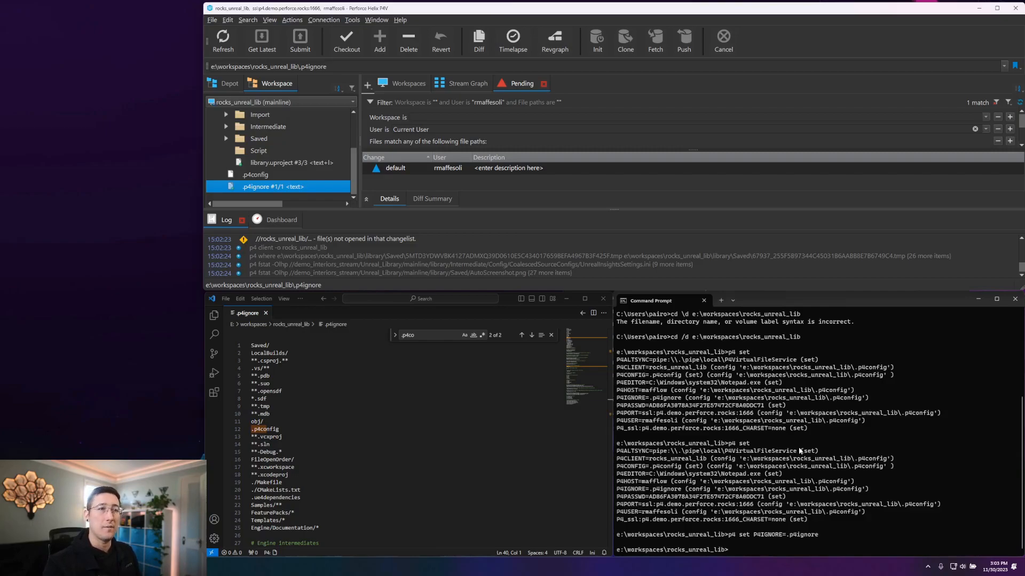
{"action": "mouse_move", "coordinate": [746, 477]}
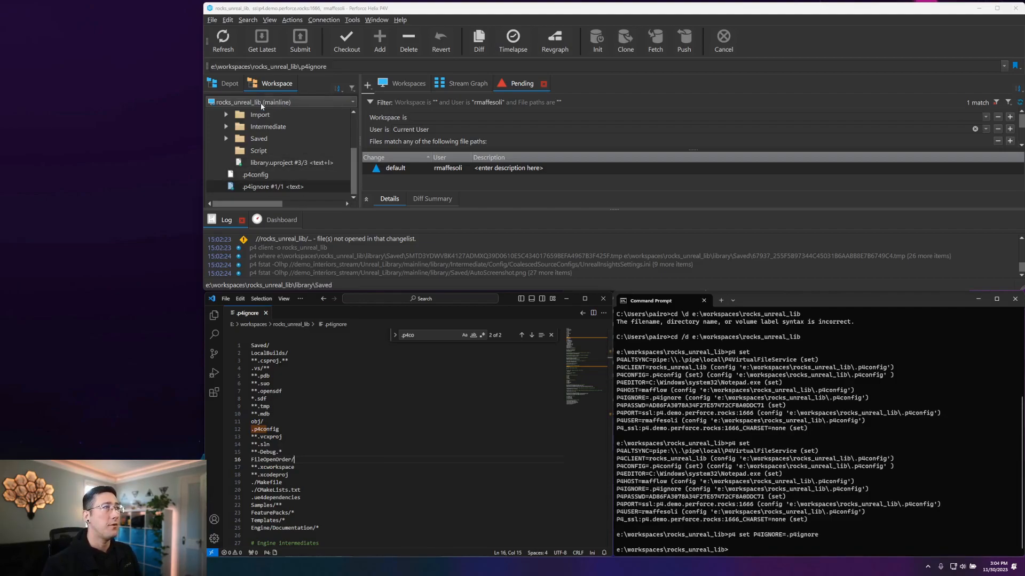
Show the depot's stream graph and bring up the mainline stream's Edit Stream dialog
{"action": "left_click", "coordinate": [468, 83]}
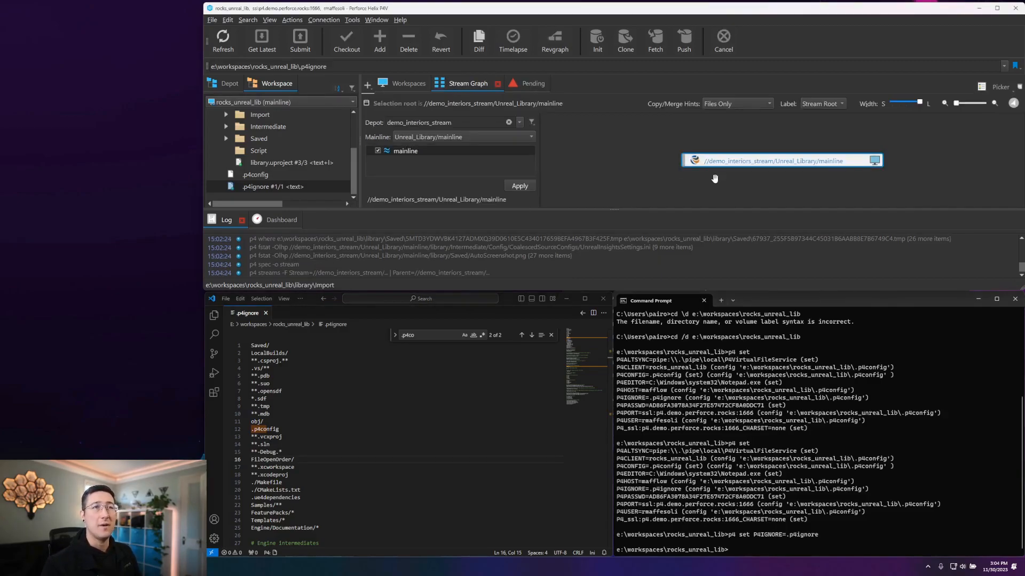
{"action": "mouse_move", "coordinate": [722, 167]}
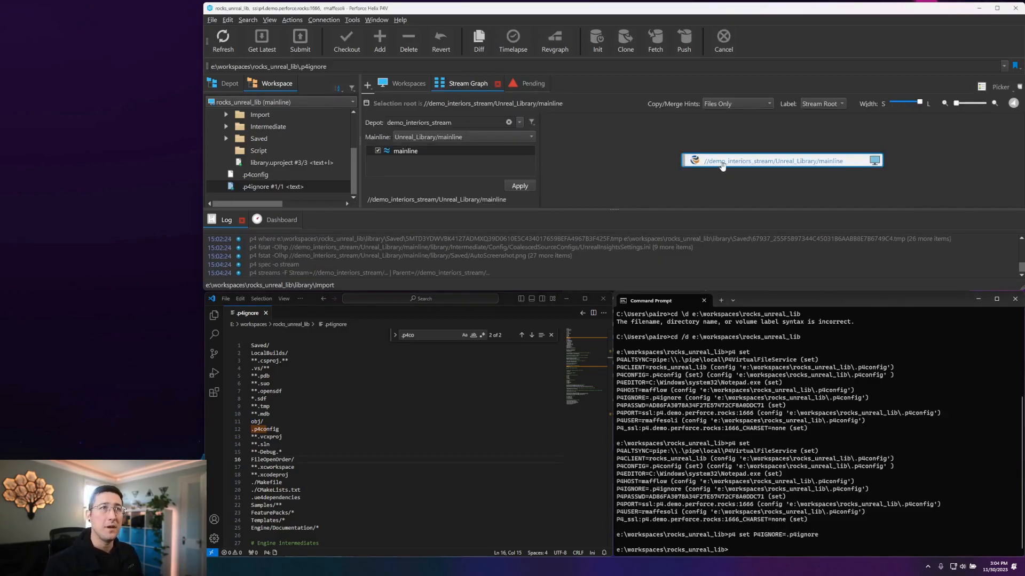
{"action": "right_click", "coordinate": [781, 161]}
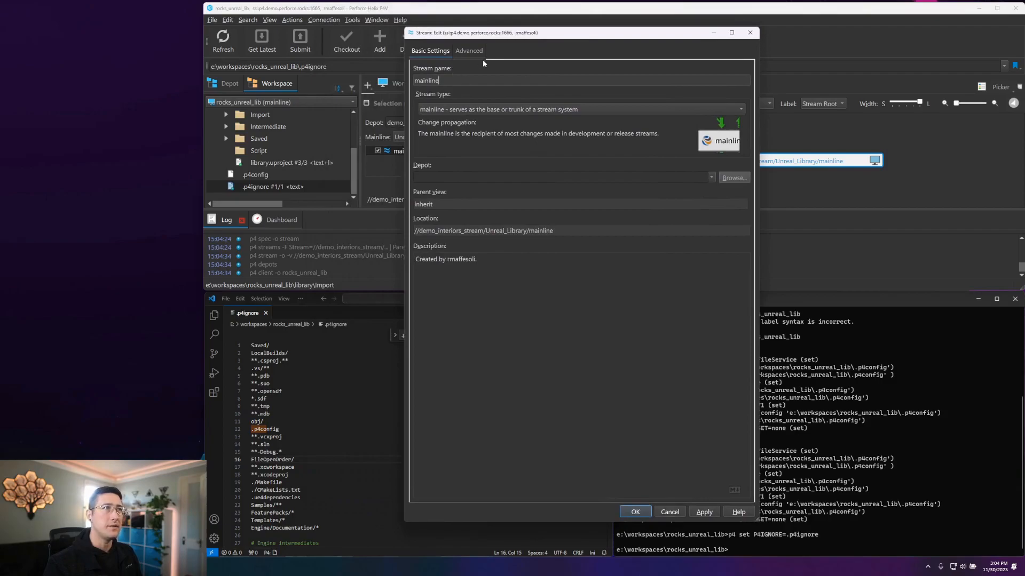
Switch the mainline stream dialog to Advanced settings showing Ignored patterns like .vs/, .pdb, .suo
{"action": "left_click", "coordinate": [468, 50]}
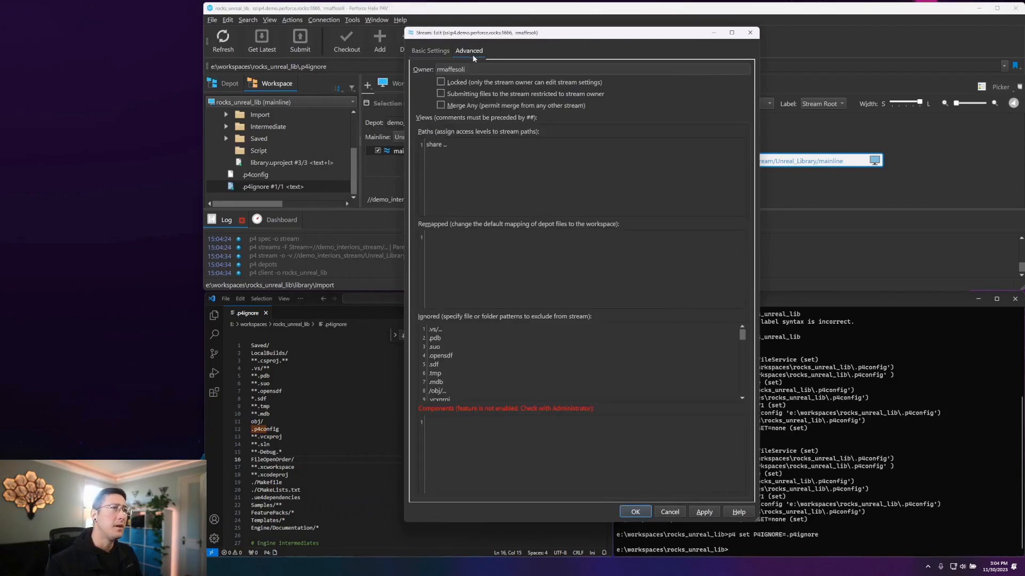
{"action": "mouse_move", "coordinate": [431, 131]}
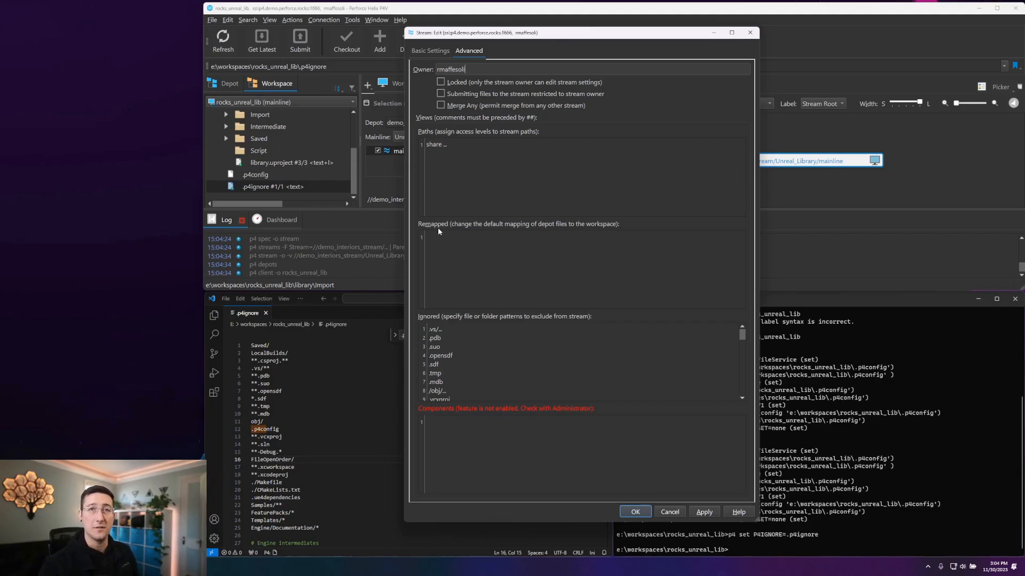
{"action": "mouse_move", "coordinate": [477, 327]}
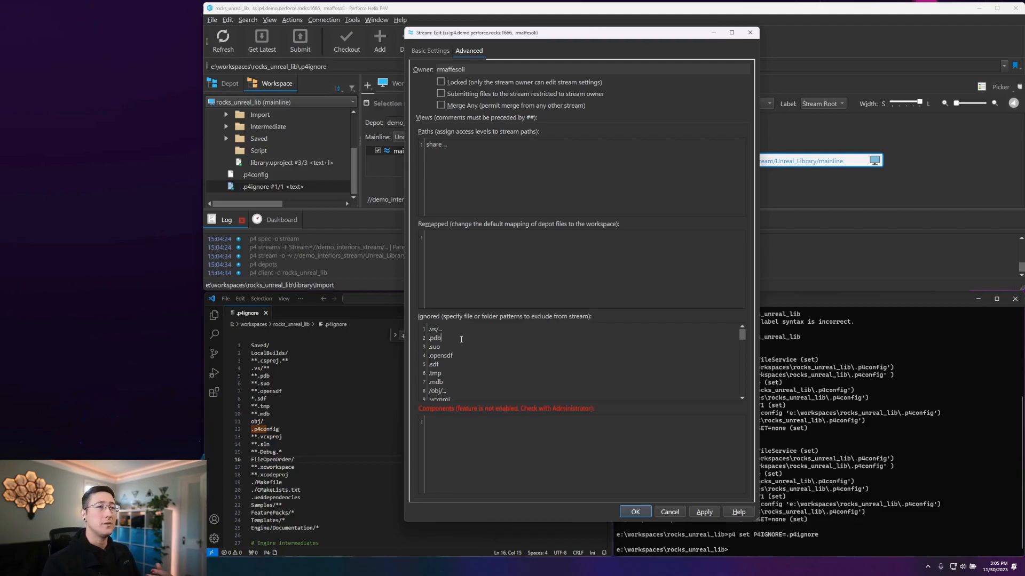
Review the full Ignored patterns list and close the dialog leaving mainline unchanged
{"action": "scroll", "scroll_direction": "down", "scroll_amount": 3}
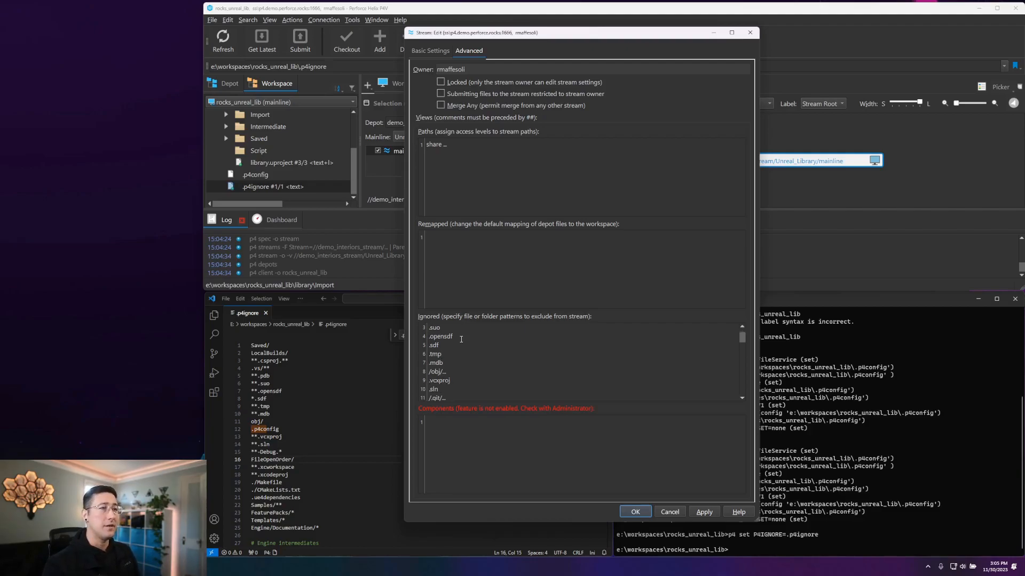
{"action": "scroll", "scroll_direction": "down", "scroll_amount": 3}
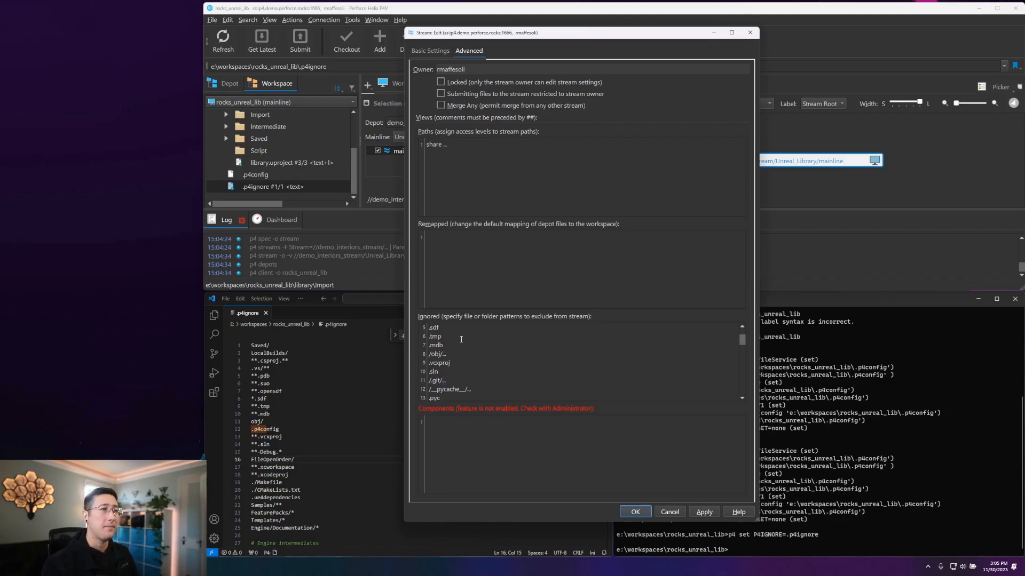
{"action": "scroll", "scroll_direction": "down", "scroll_amount": 3}
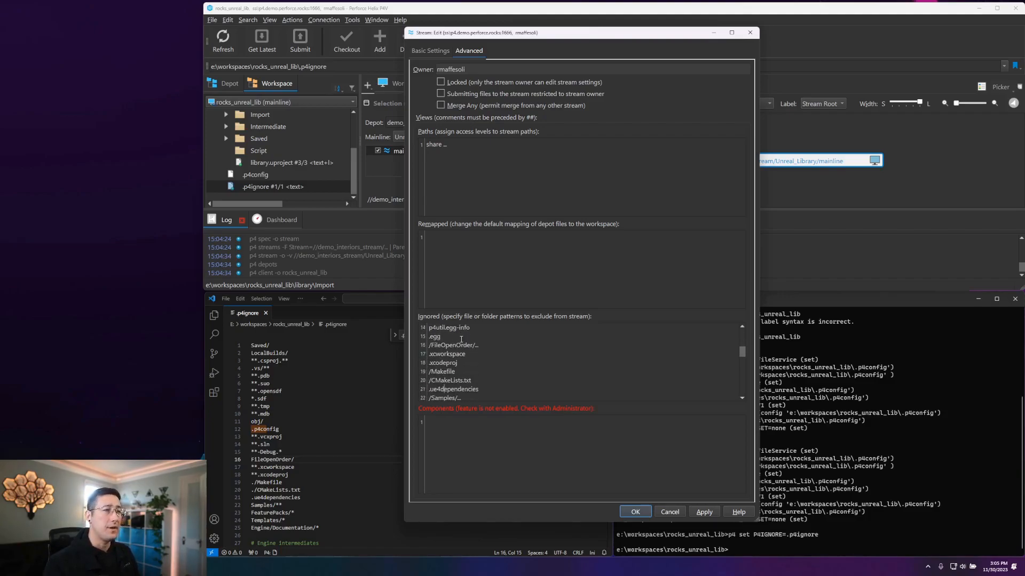
{"action": "scroll", "scroll_direction": "down", "scroll_amount": 3}
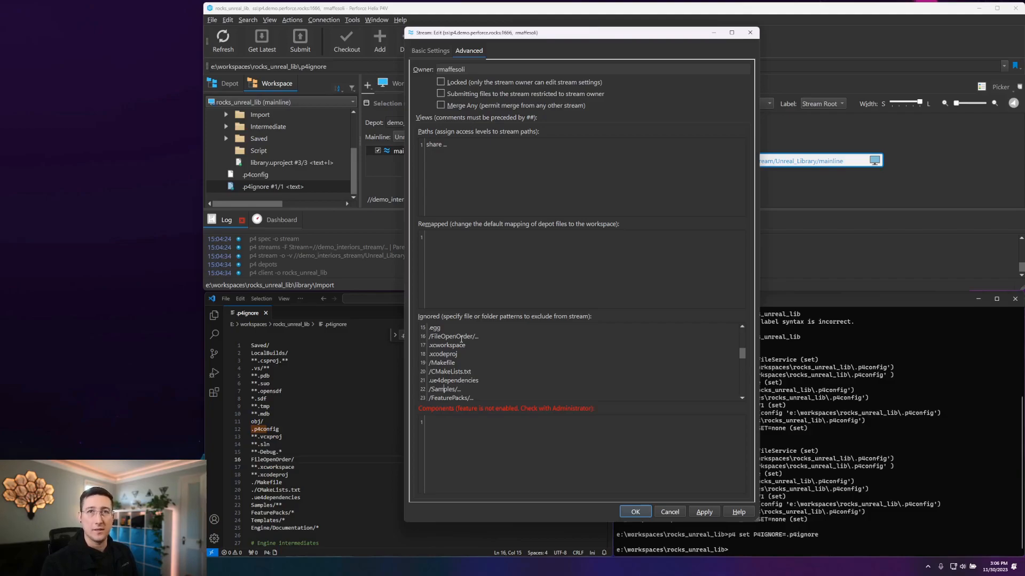
{"action": "scroll", "scroll_direction": "down", "scroll_amount": 3}
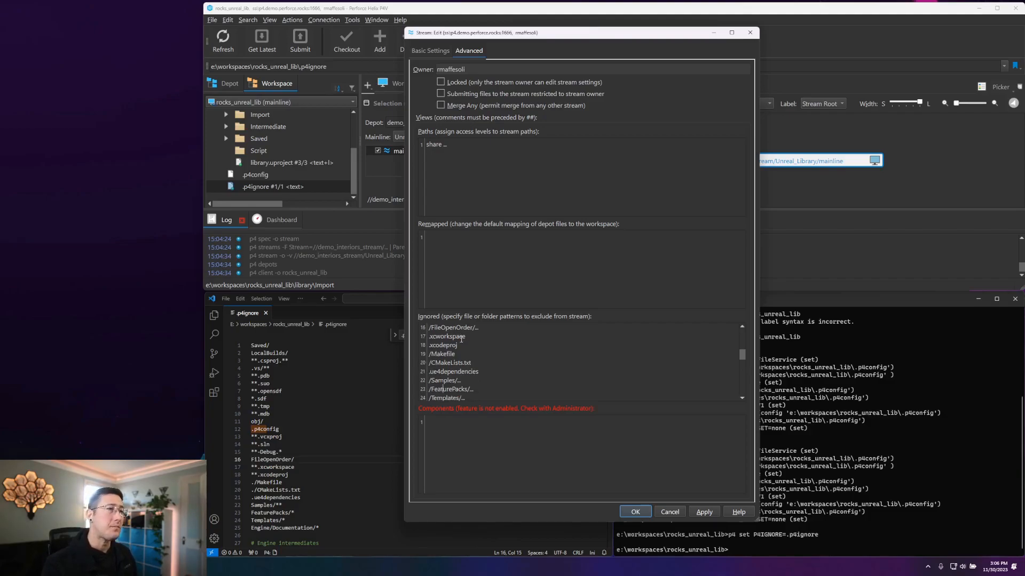
{"action": "scroll", "scroll_direction": "down", "scroll_amount": 3}
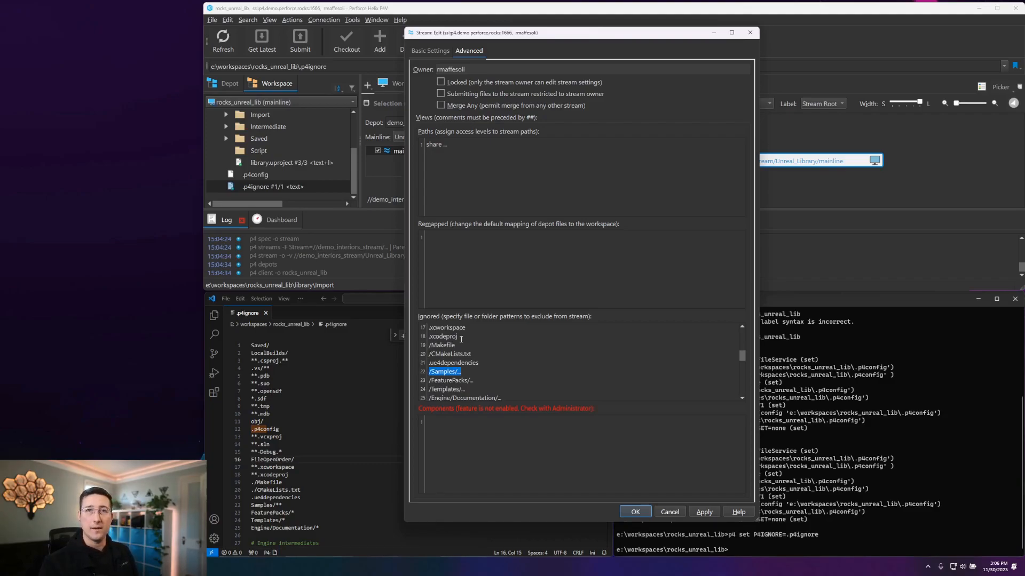
{"action": "scroll", "scroll_direction": "down", "scroll_amount": 3}
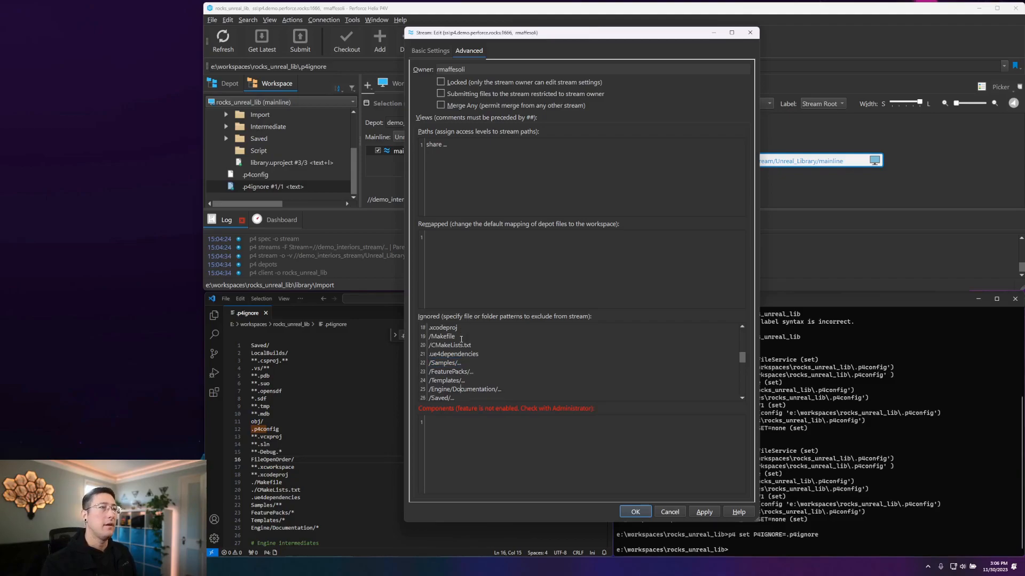
{"action": "scroll", "scroll_direction": "down", "scroll_amount": 3}
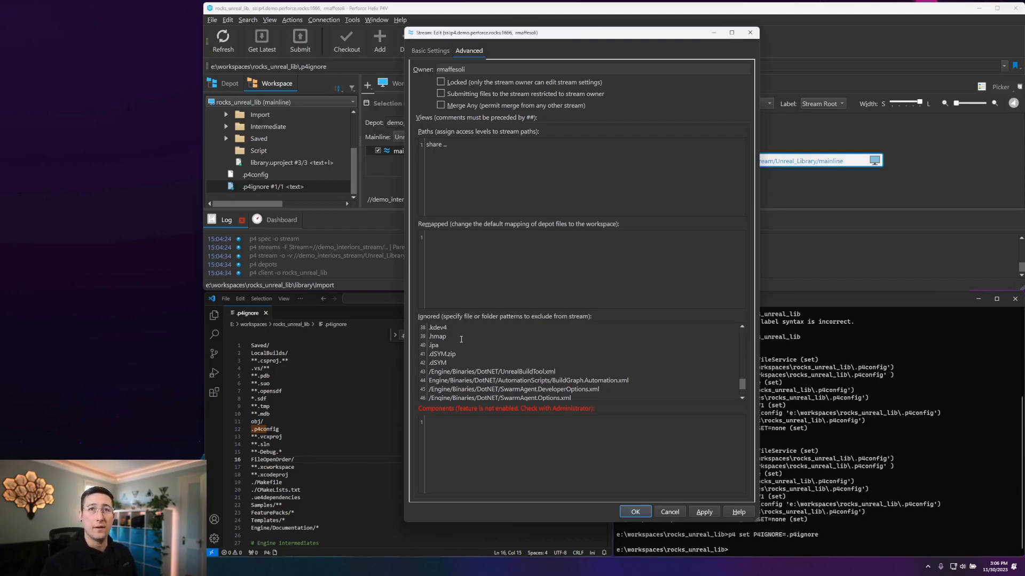
{"action": "scroll", "scroll_direction": "down", "scroll_amount": 3}
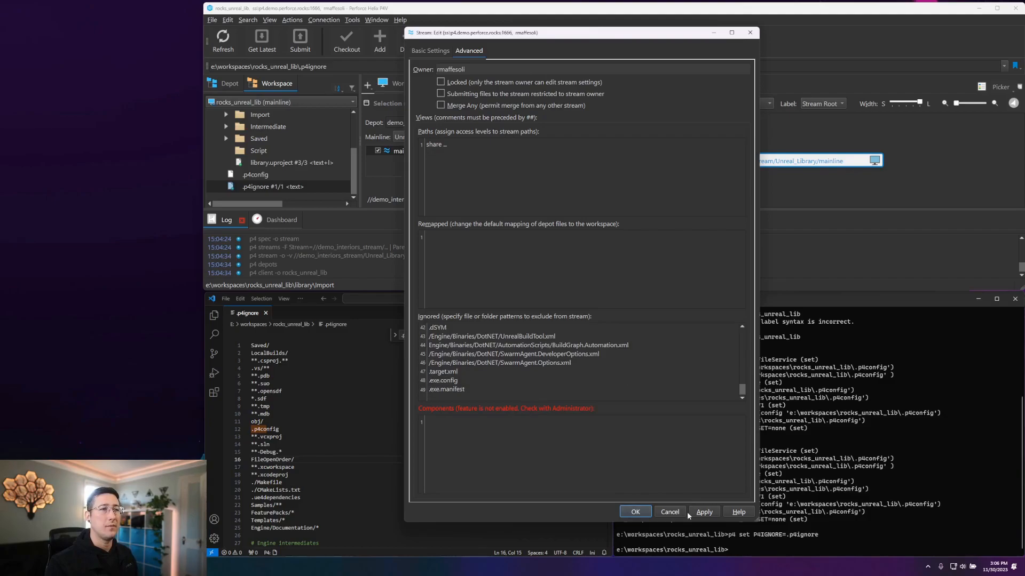
{"action": "left_click", "coordinate": [633, 511]}
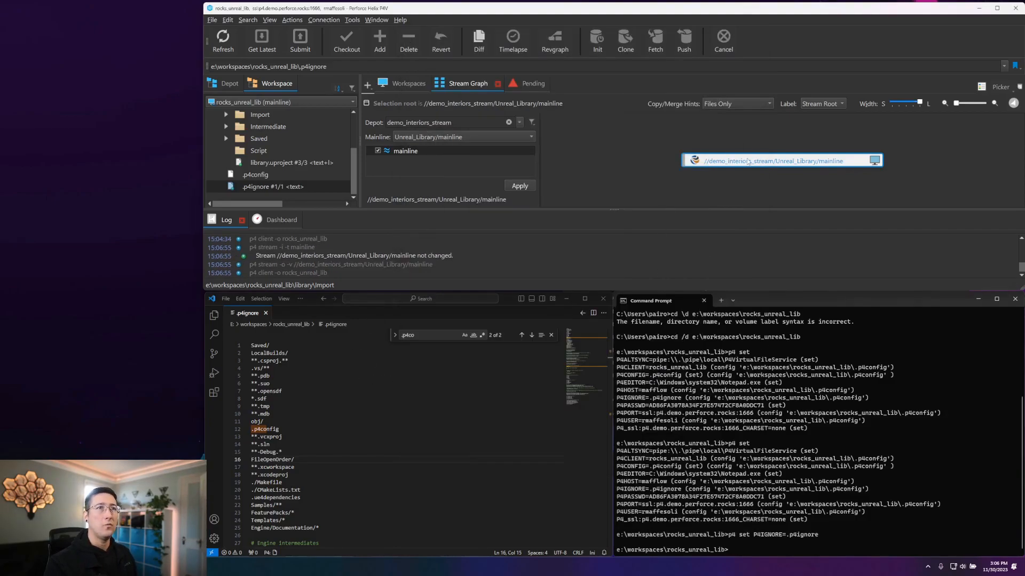